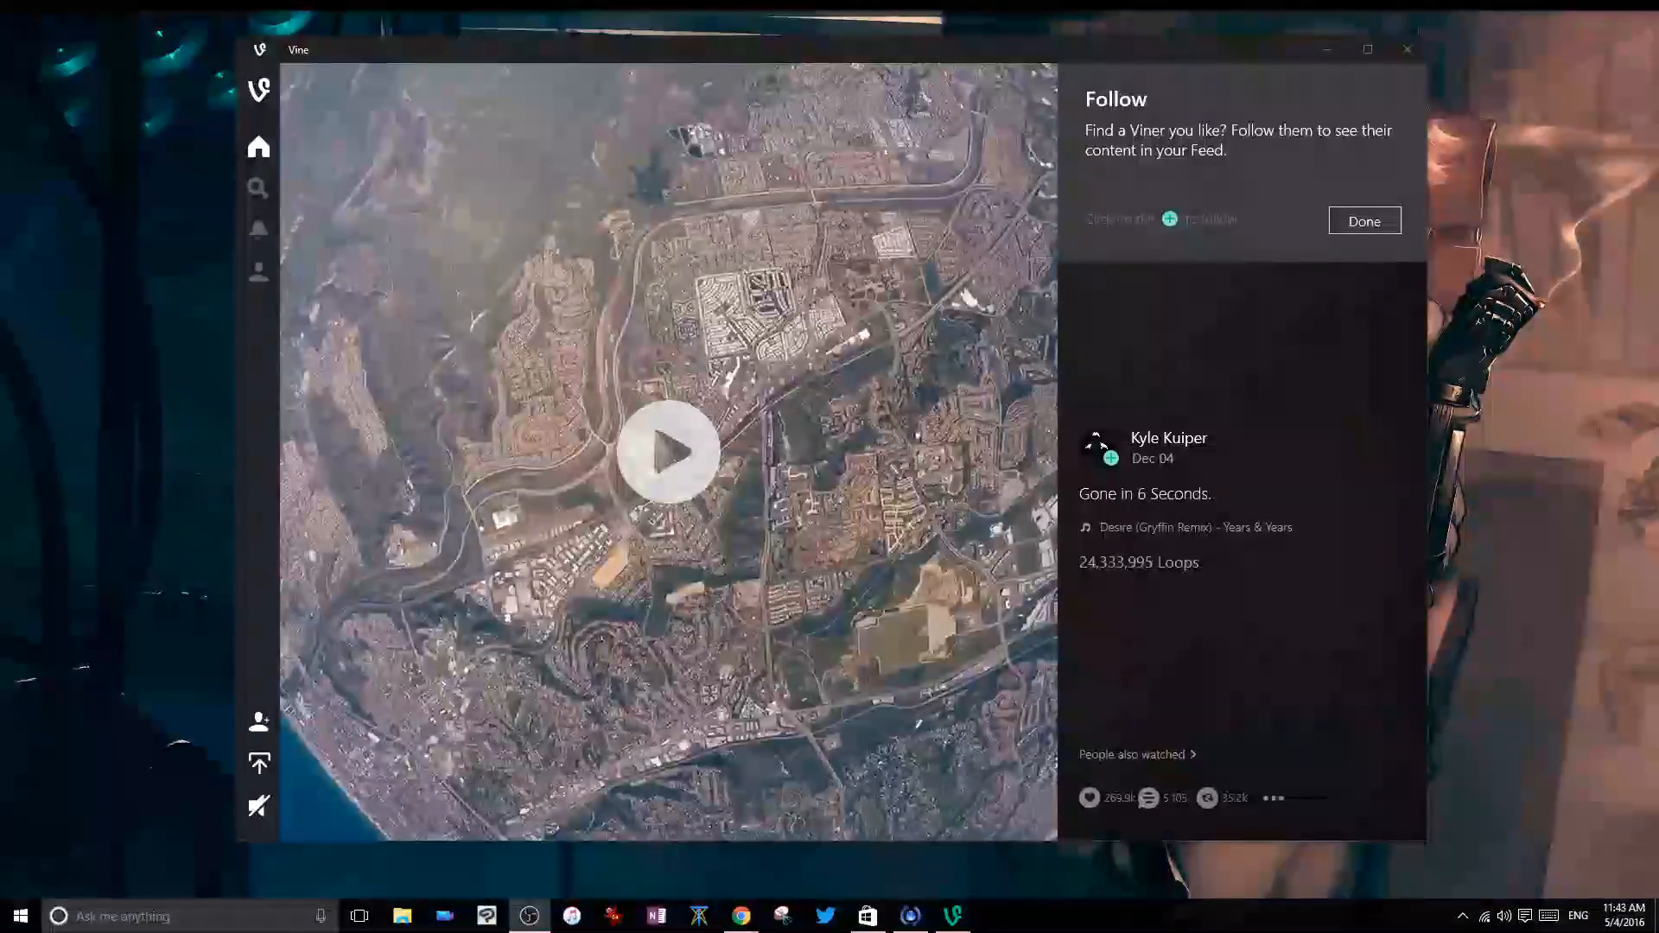
Step: Dismiss the Follow tip and play Kyle Kuiper's 'Gone in 6 Seconds' video
left_click(1363, 221)
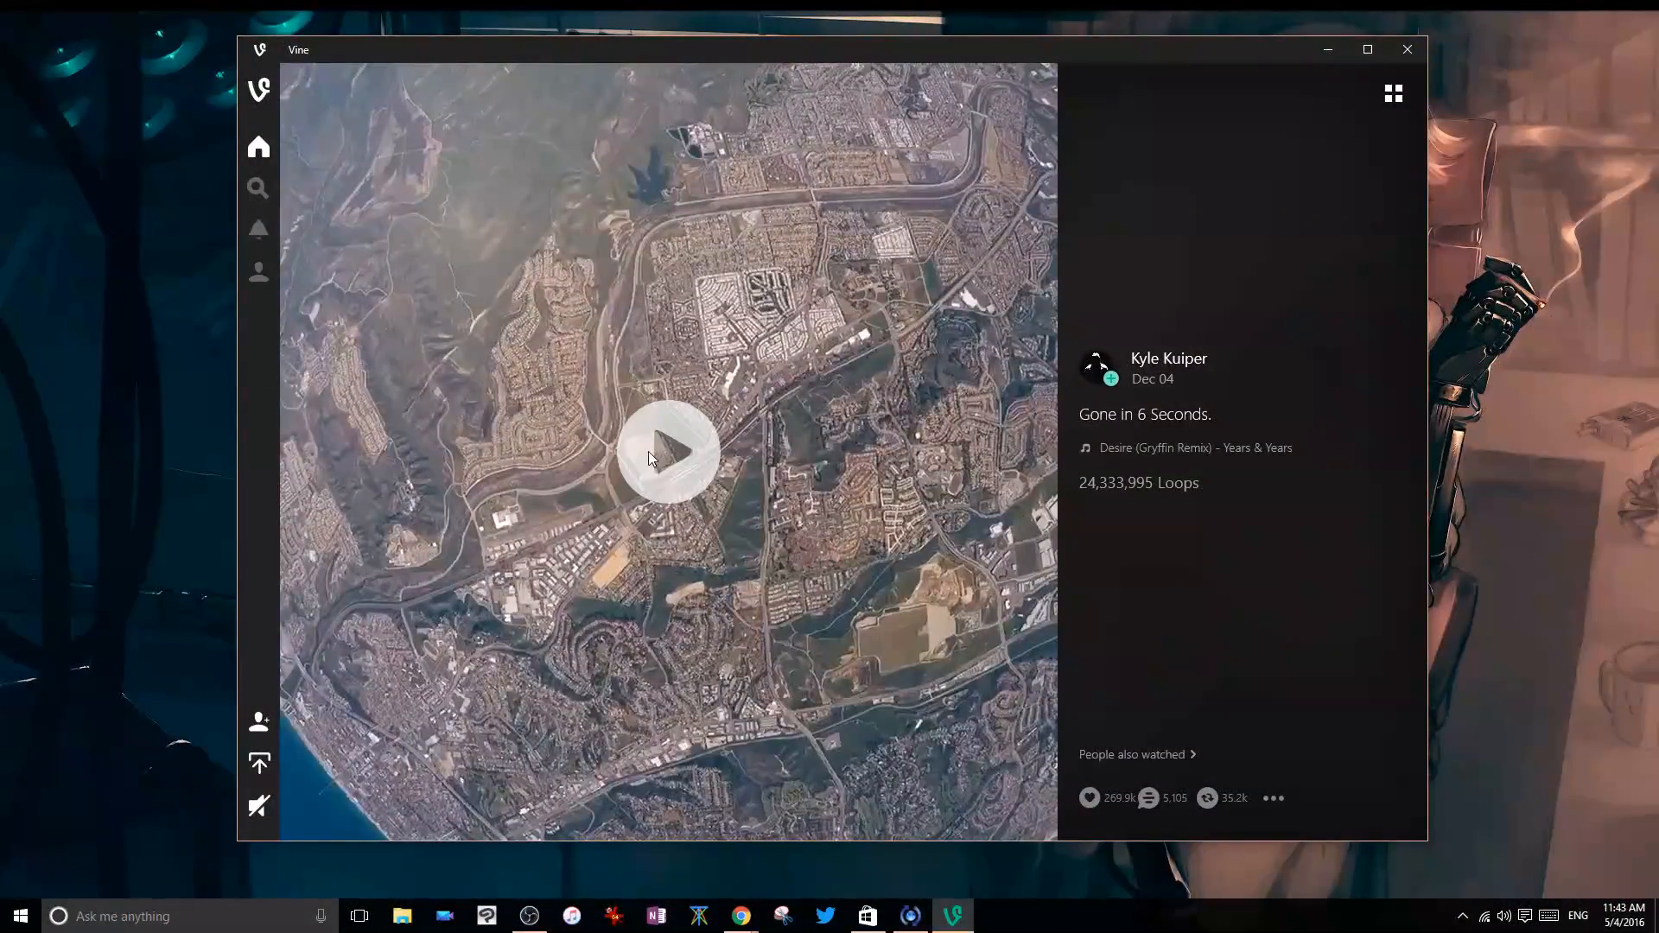
left_click(667, 448)
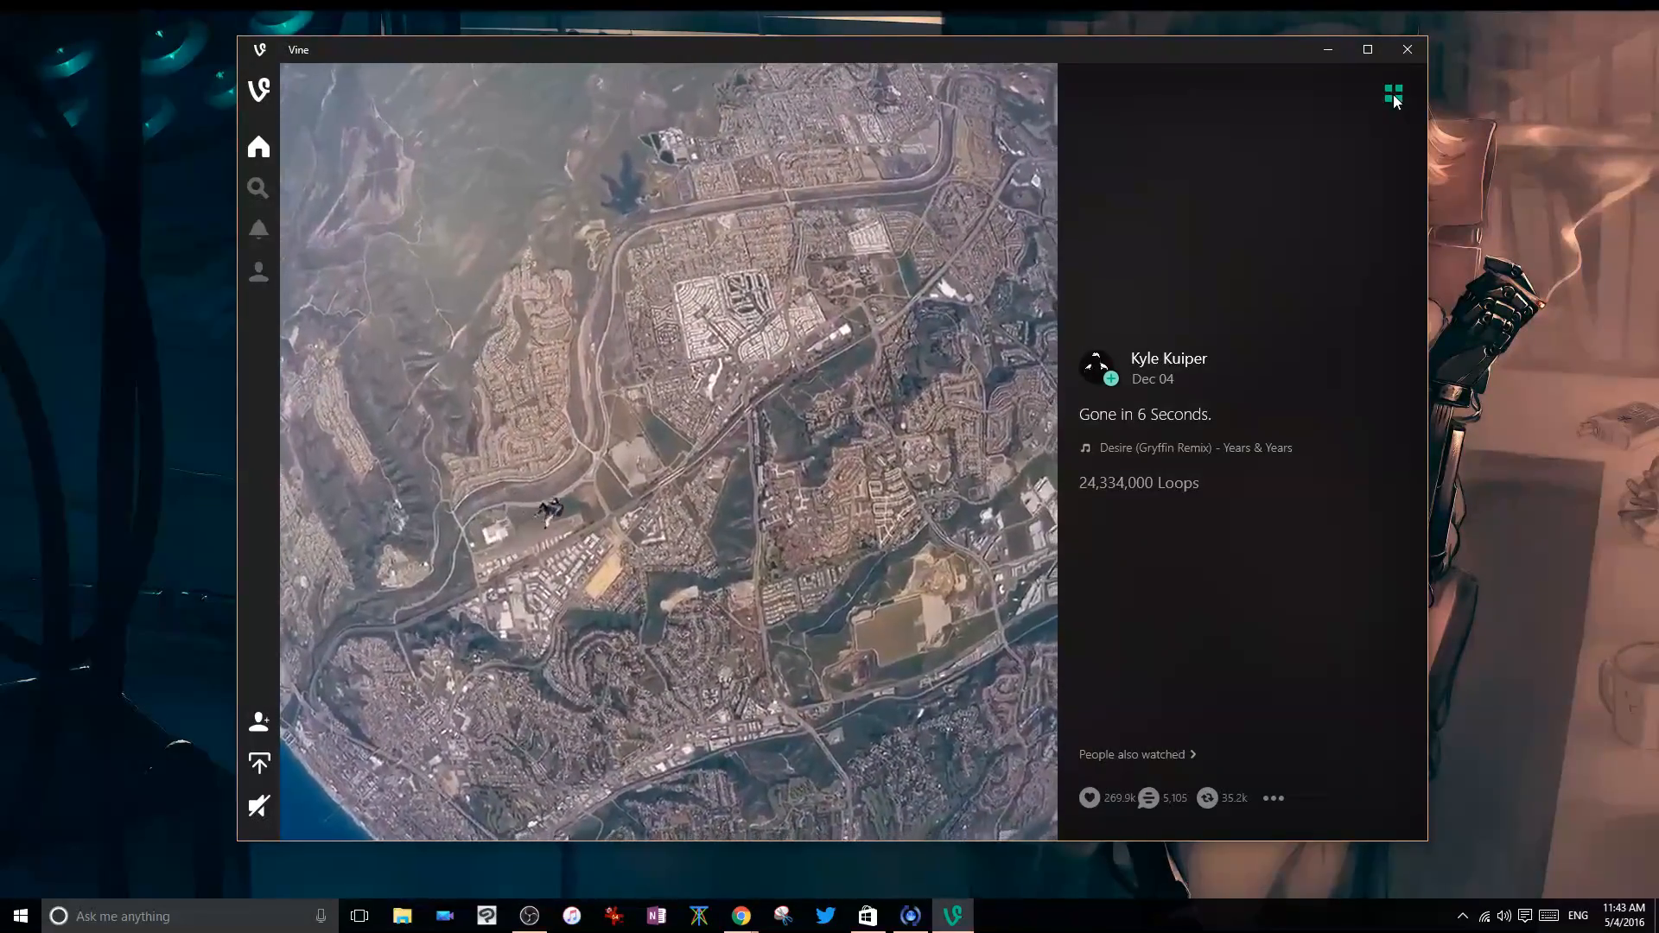
Step: Switch to grid view, open and pause the skydiving video, then return to the grid
left_click(668, 452)
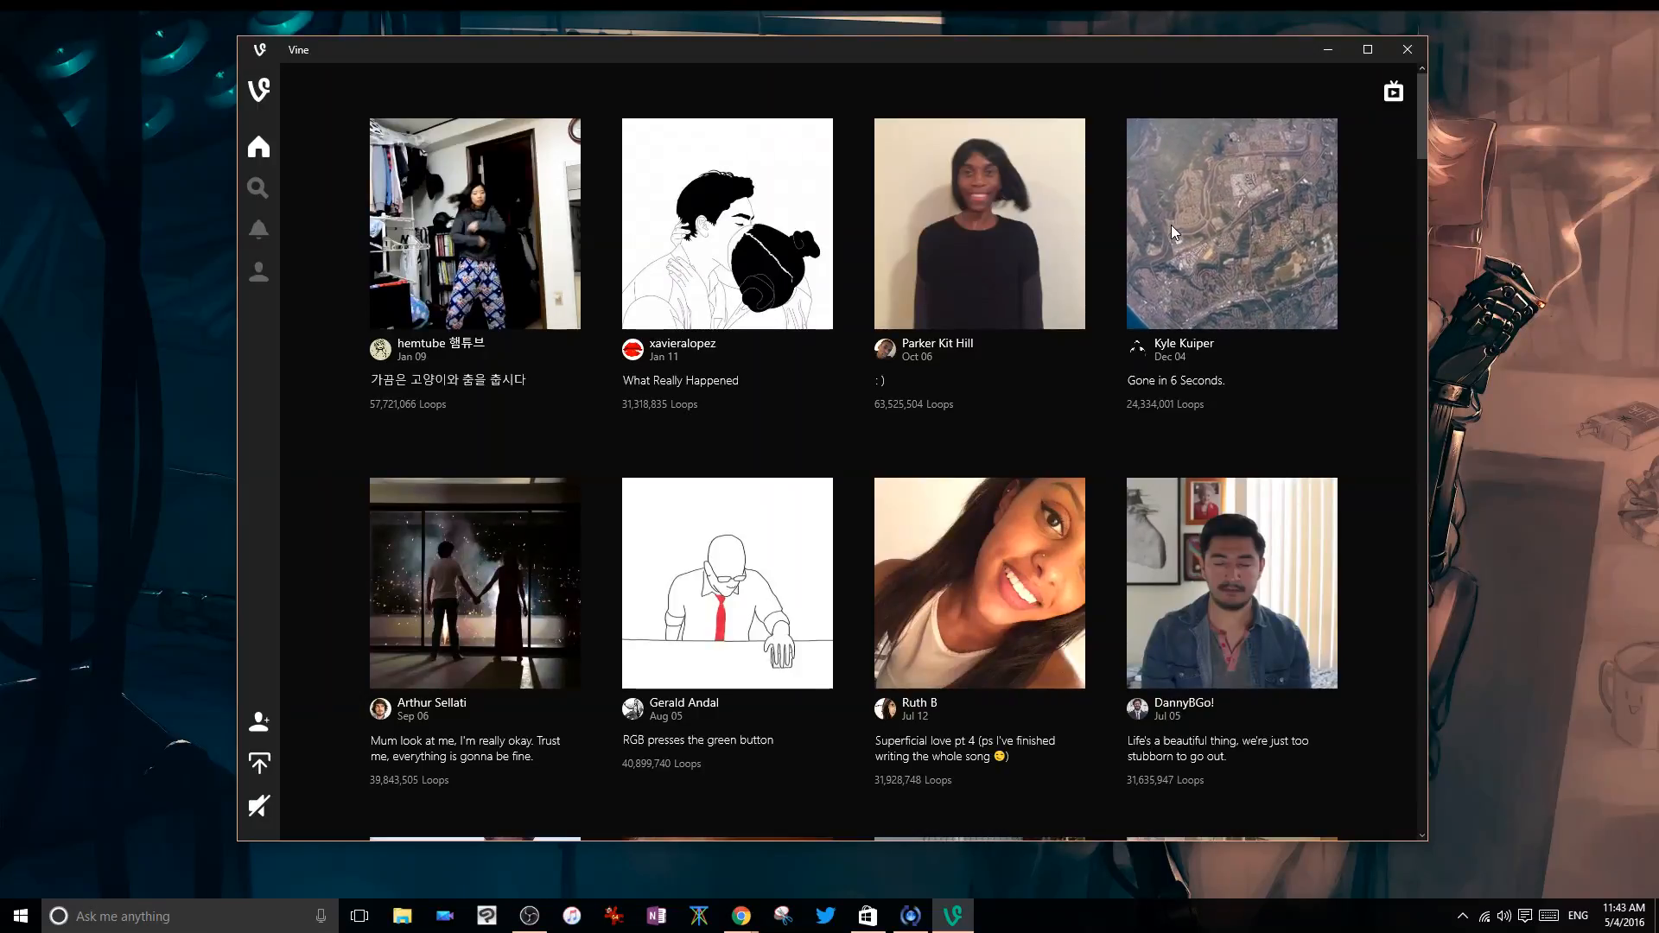
left_click(1230, 222)
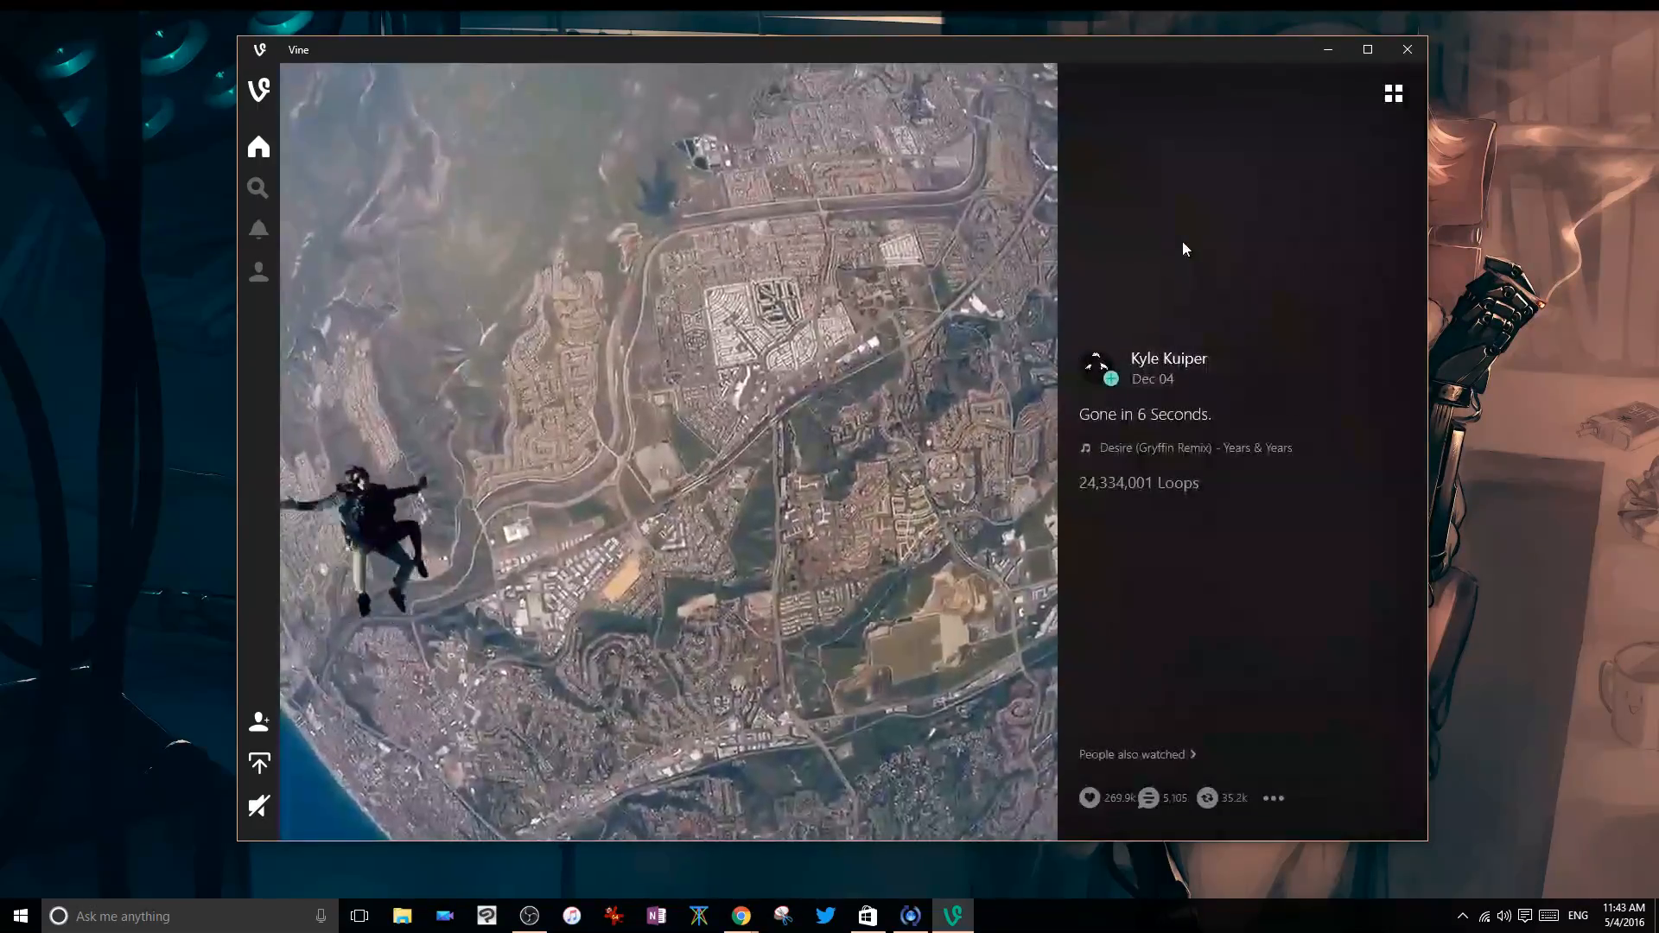
left_click(666, 449)
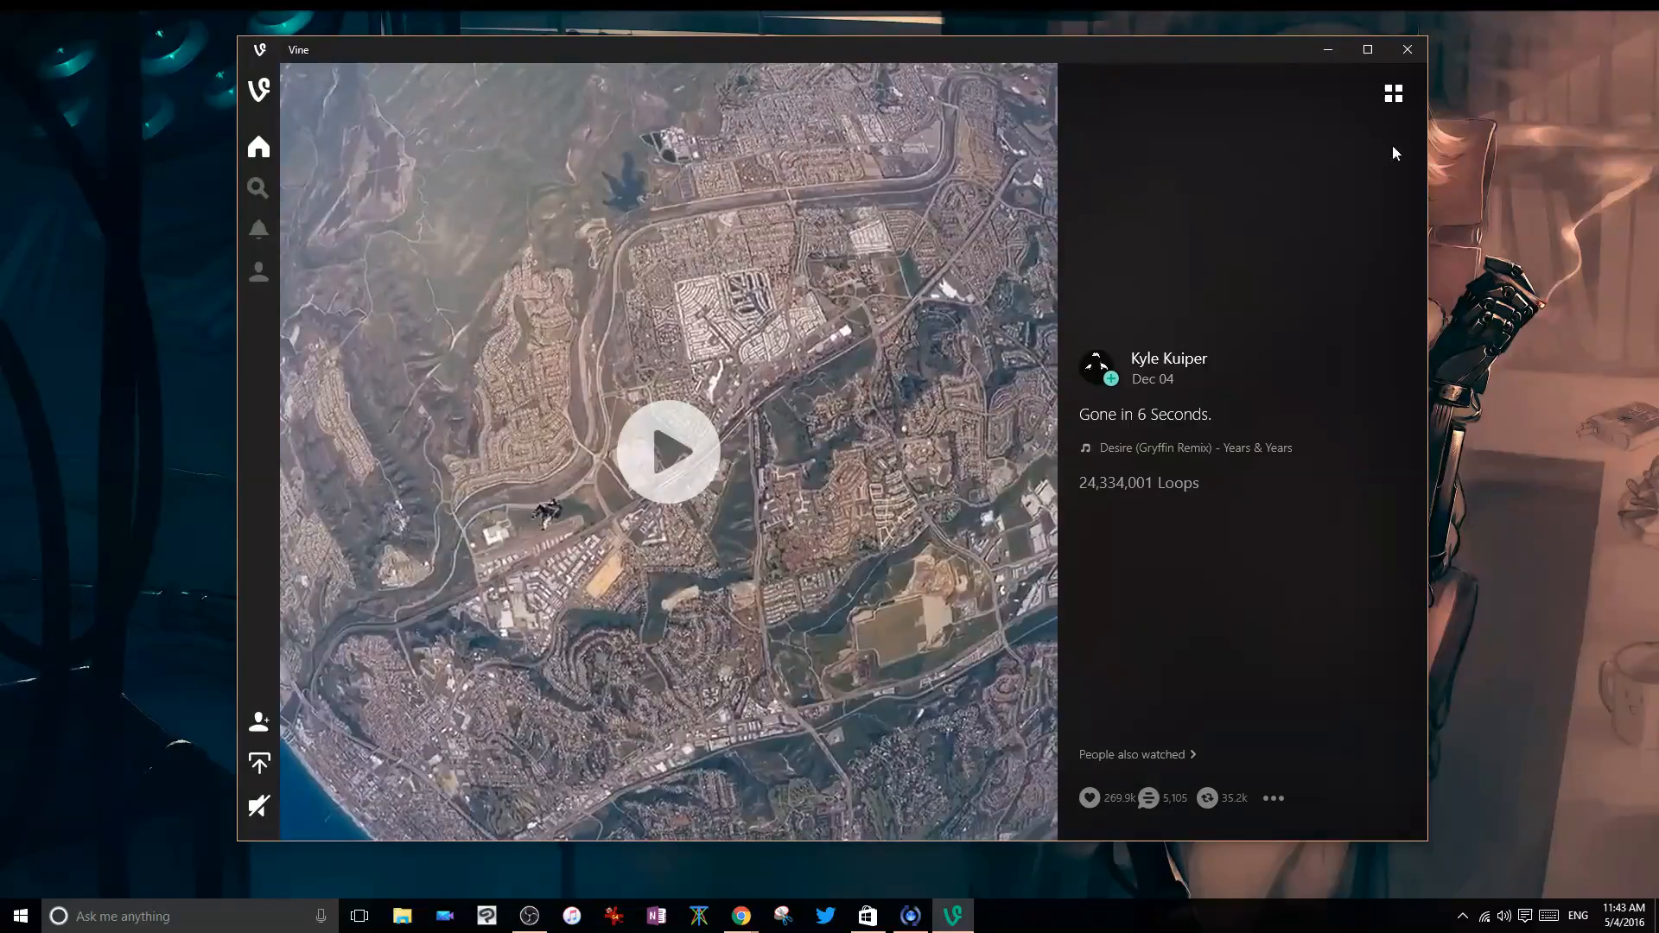
left_click(1394, 93)
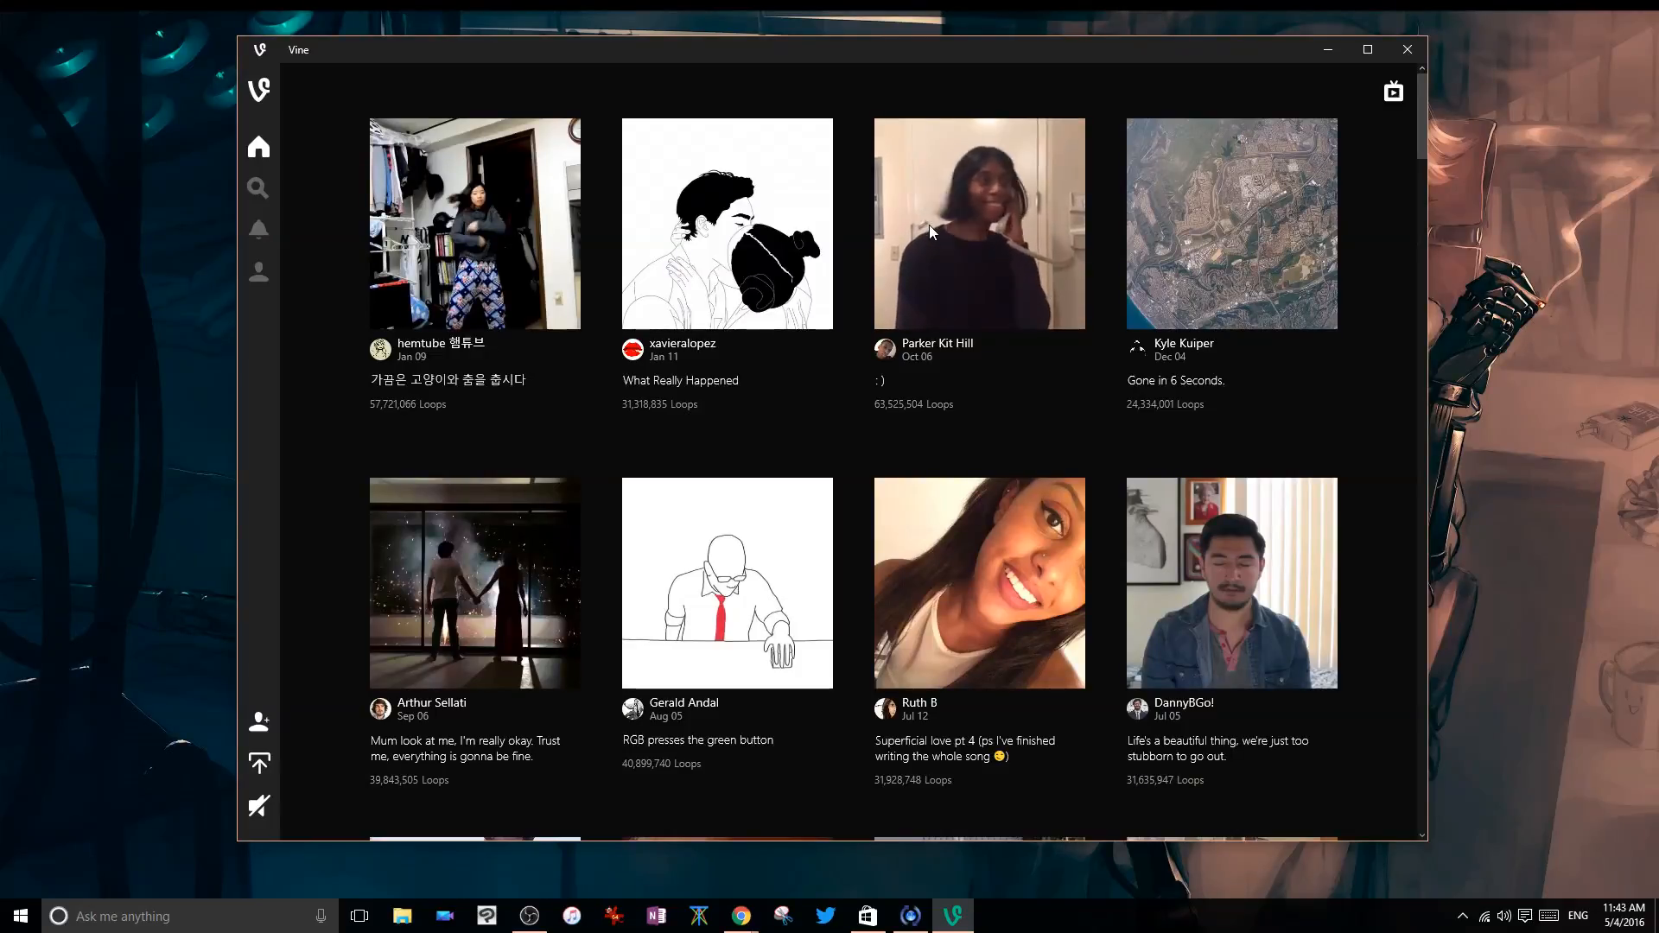
Step: Scroll the grid, pause and resume a Gaming video, then view Activity and Search
scroll("down", 3)
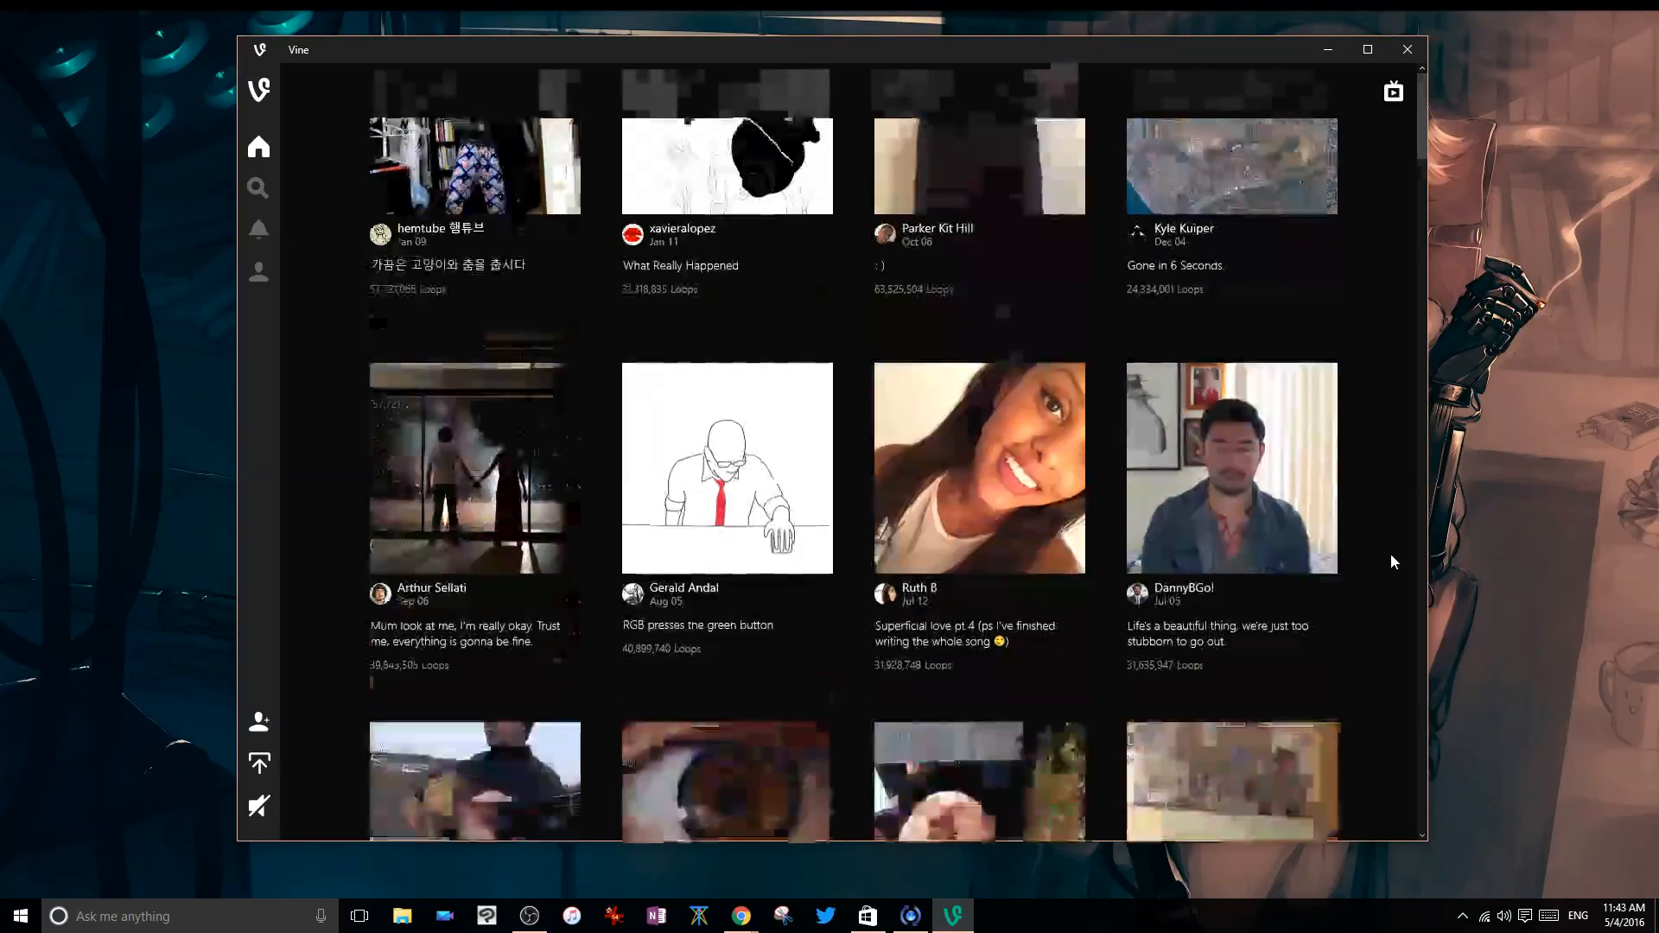
scroll("down", 3)
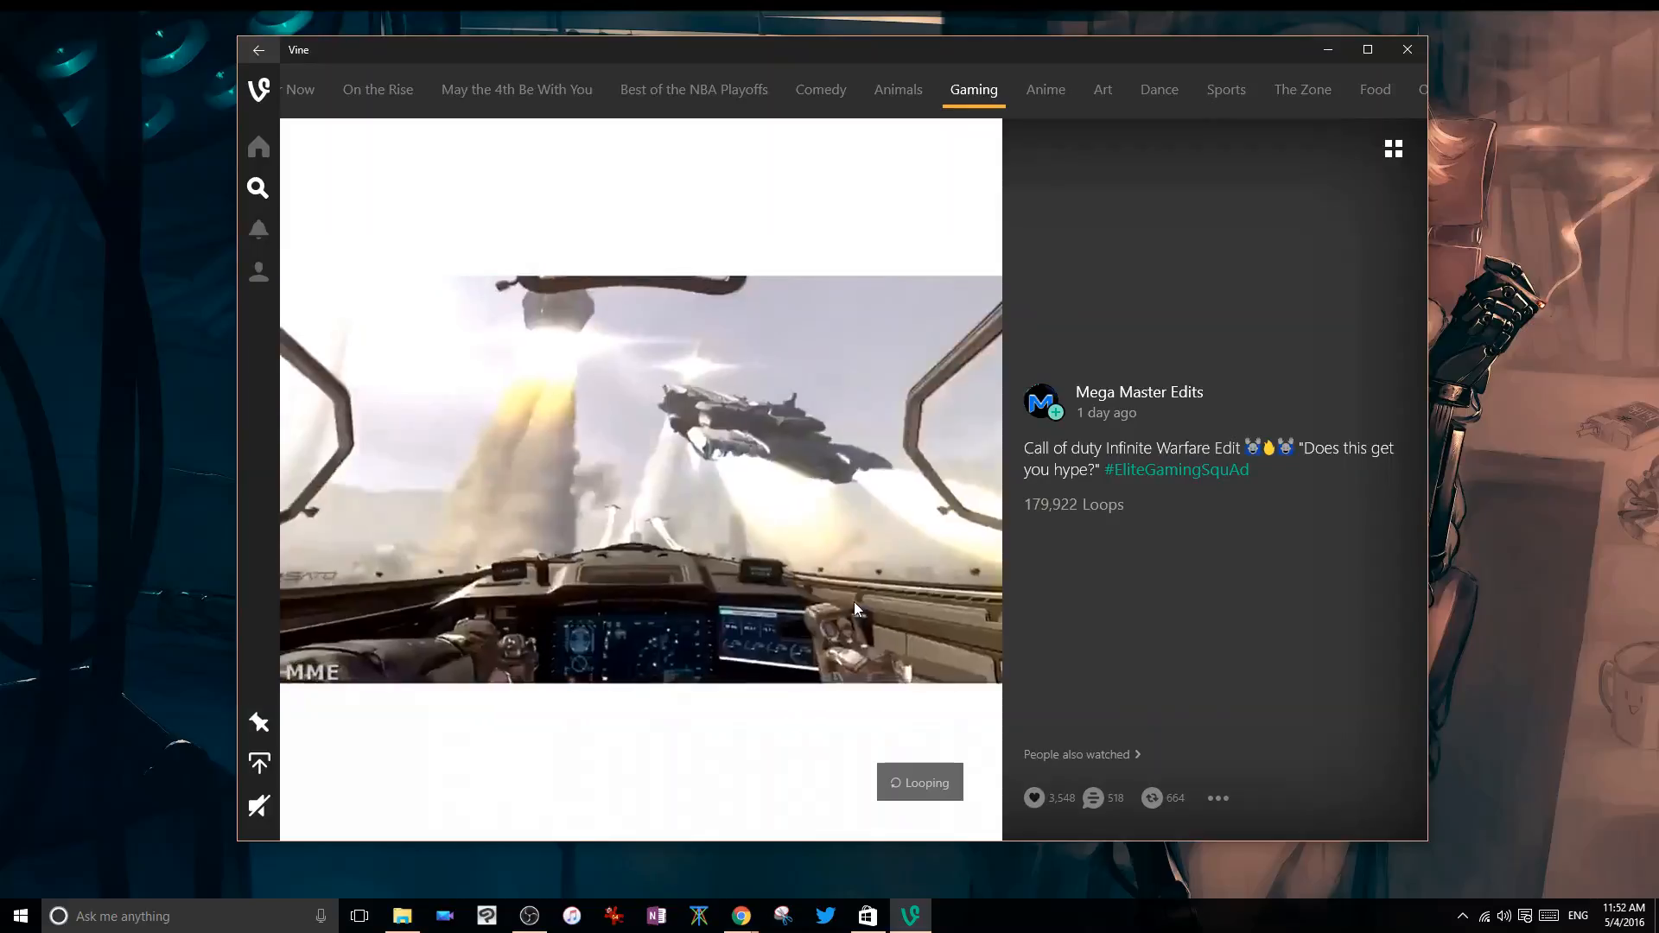
left_click(640, 476)
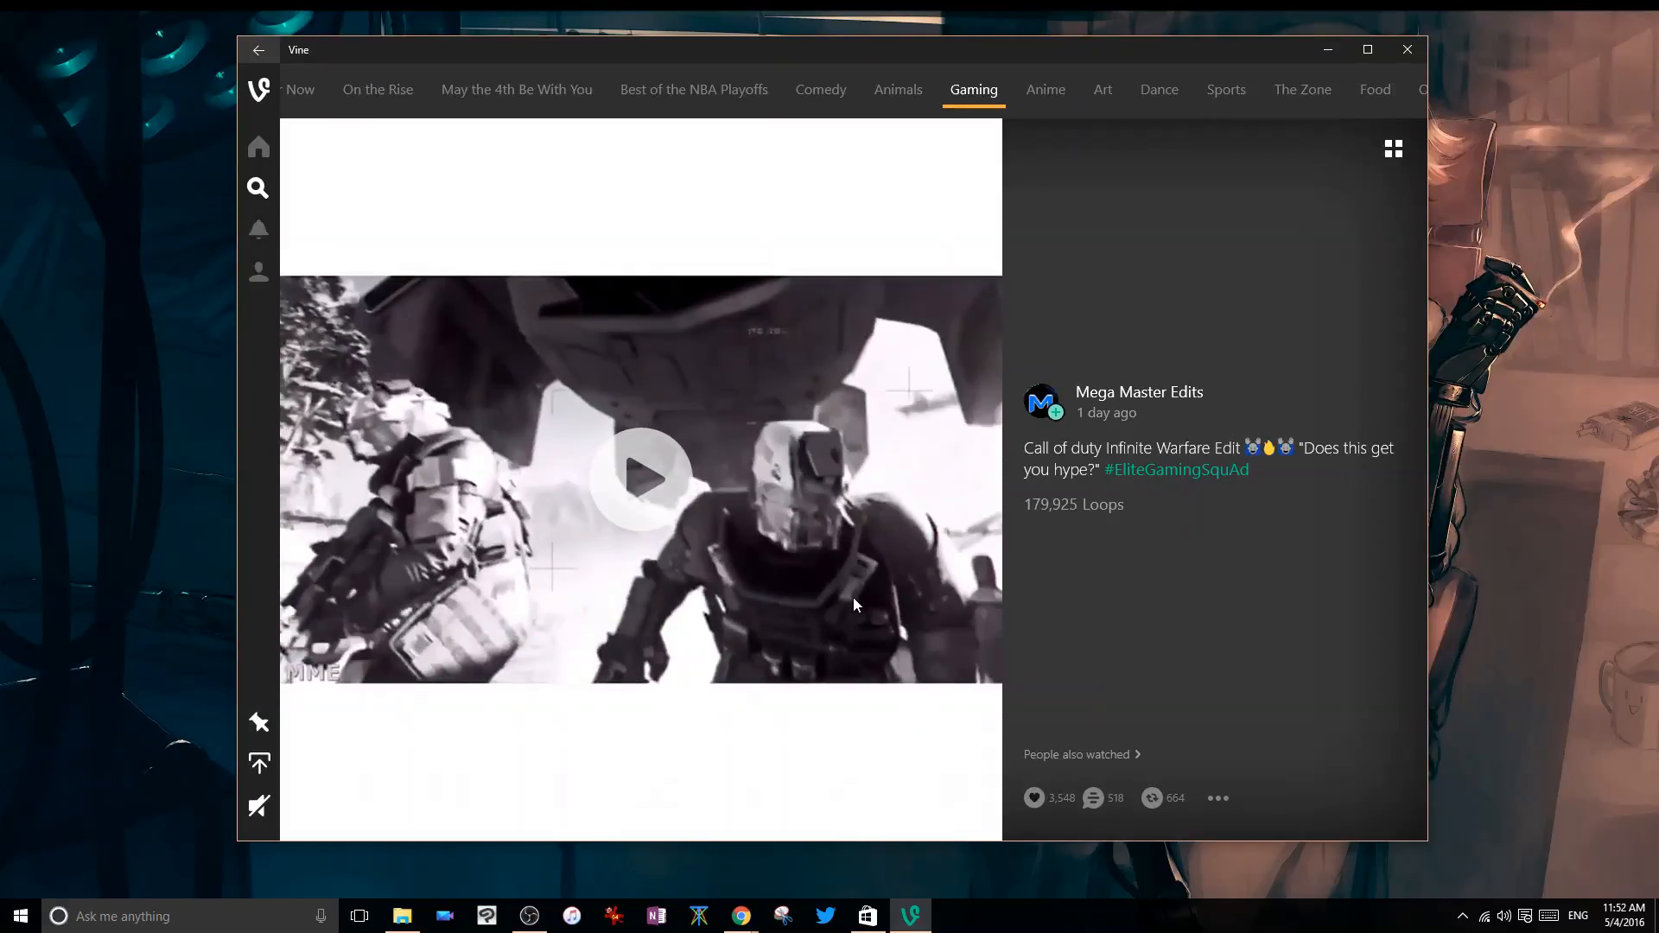
left_click(640, 478)
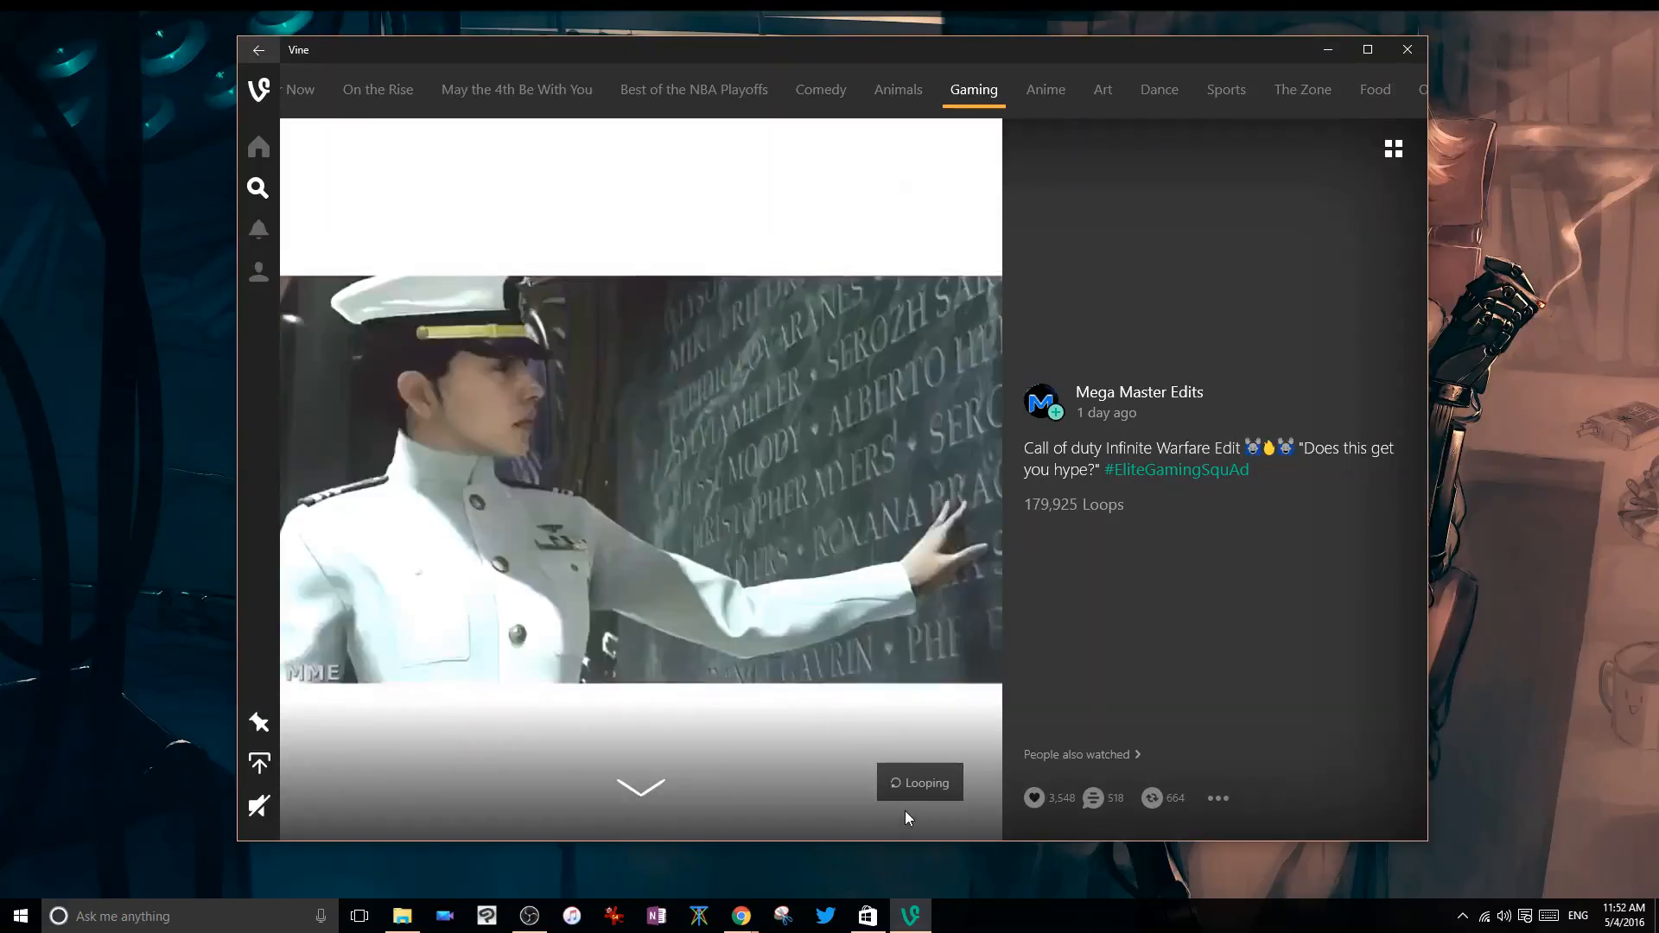
left_click(258, 230)
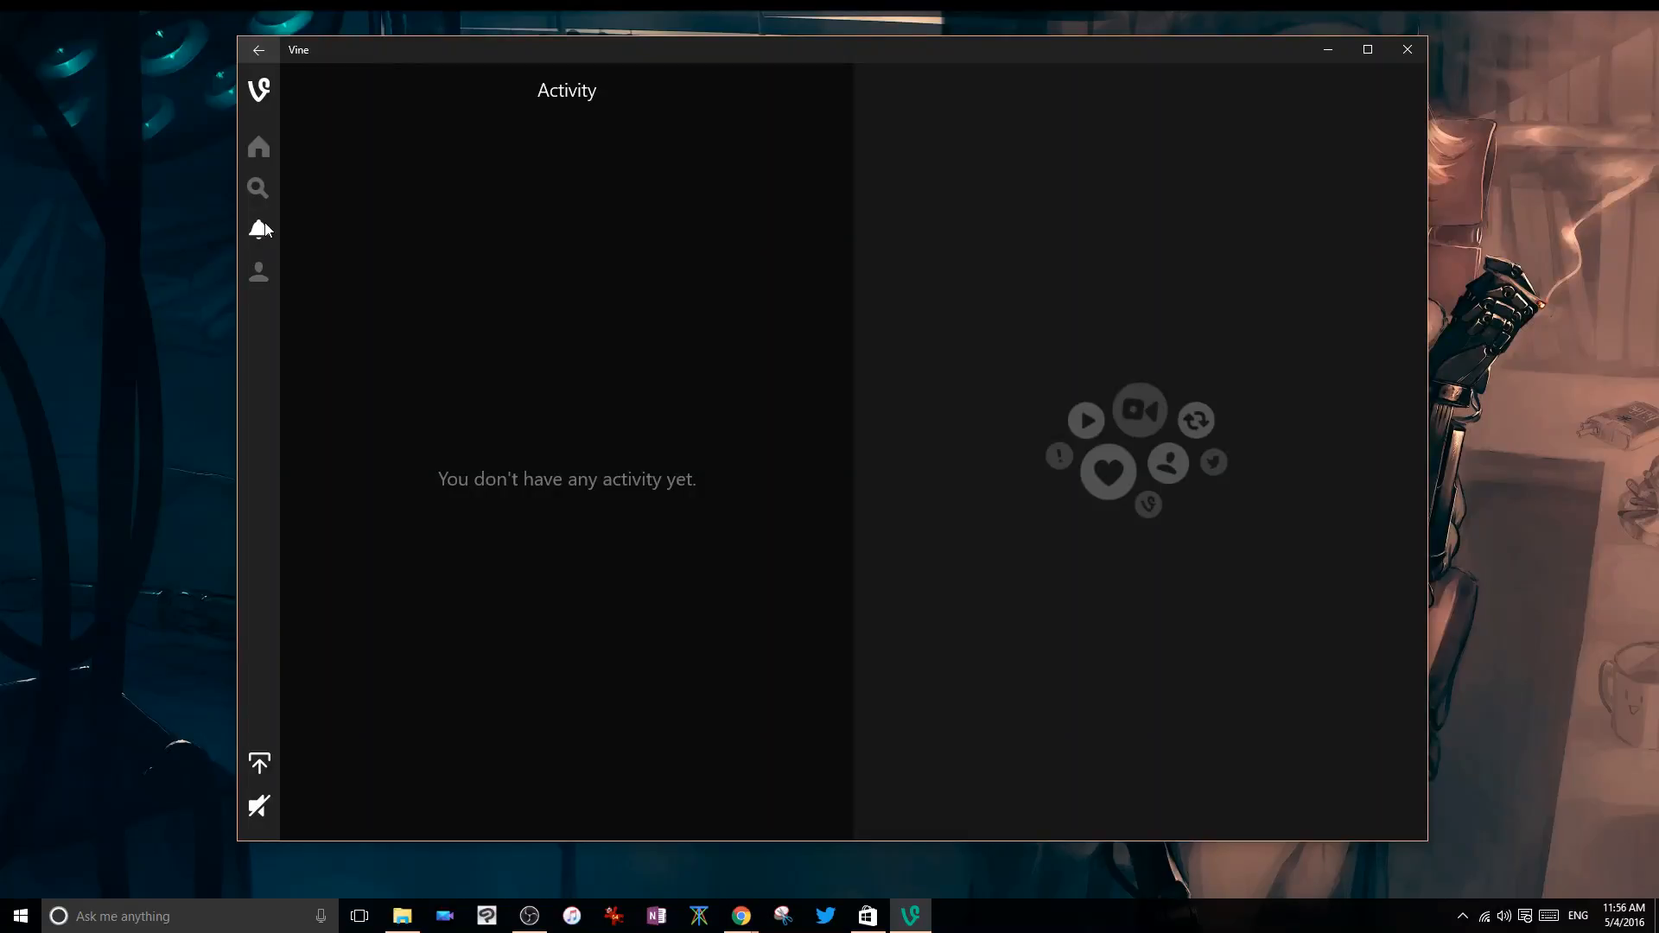
left_click(260, 146)
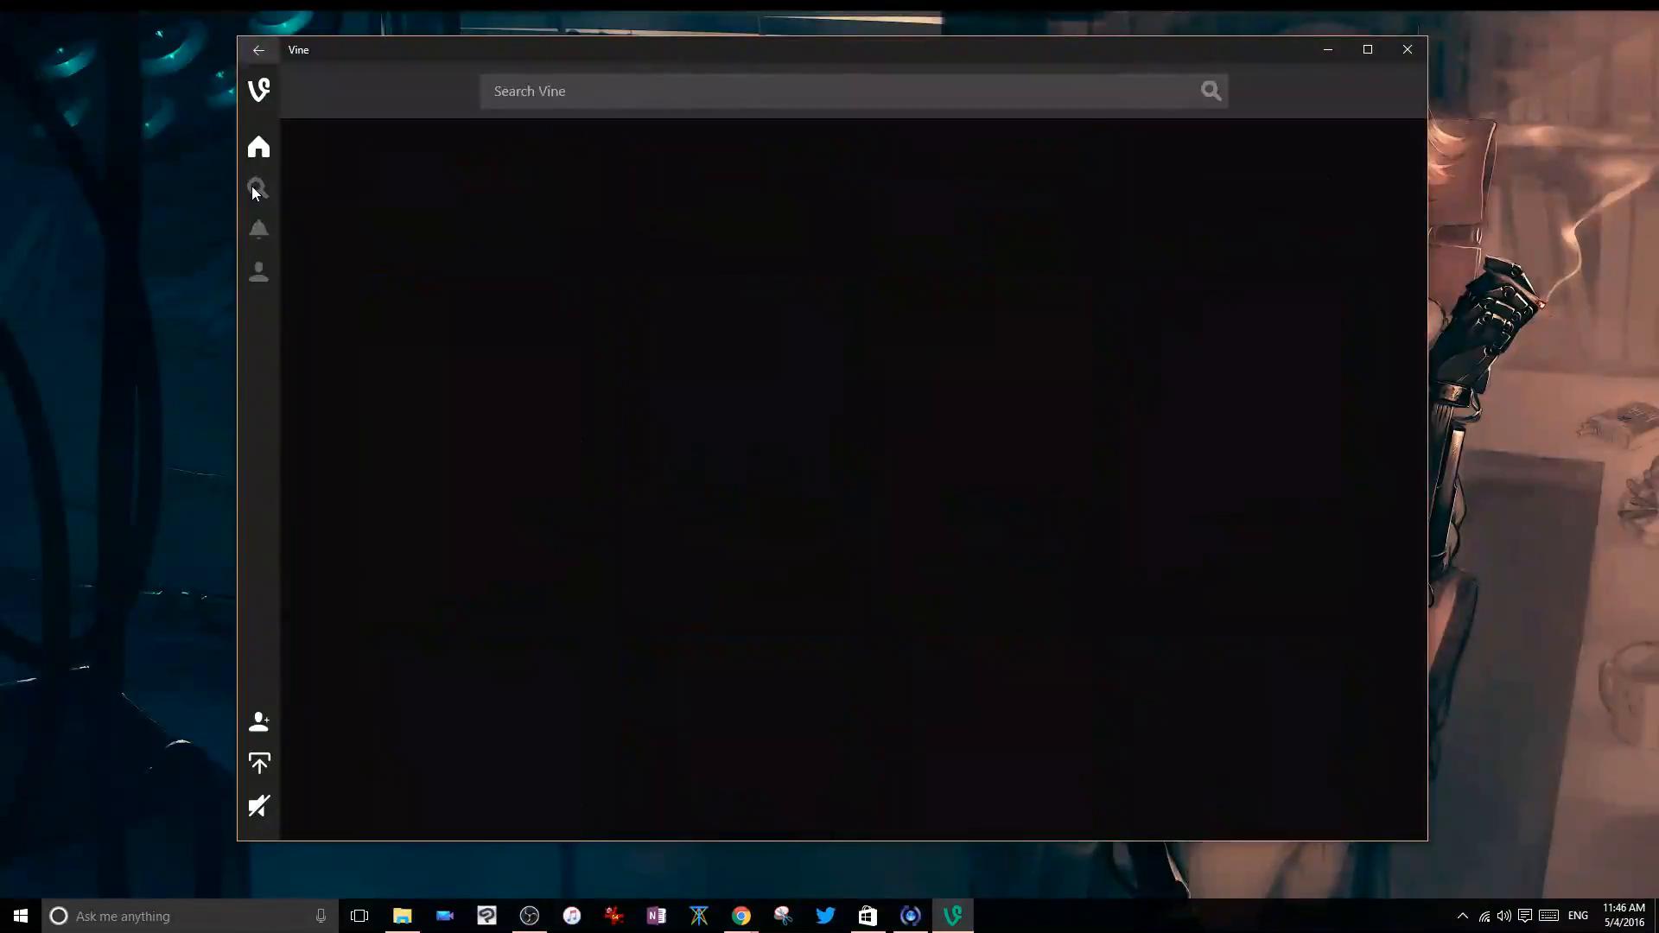
Step: Search for 'mic', then confirm pinning the Gaming channel tile to Start
left_click(258, 188)
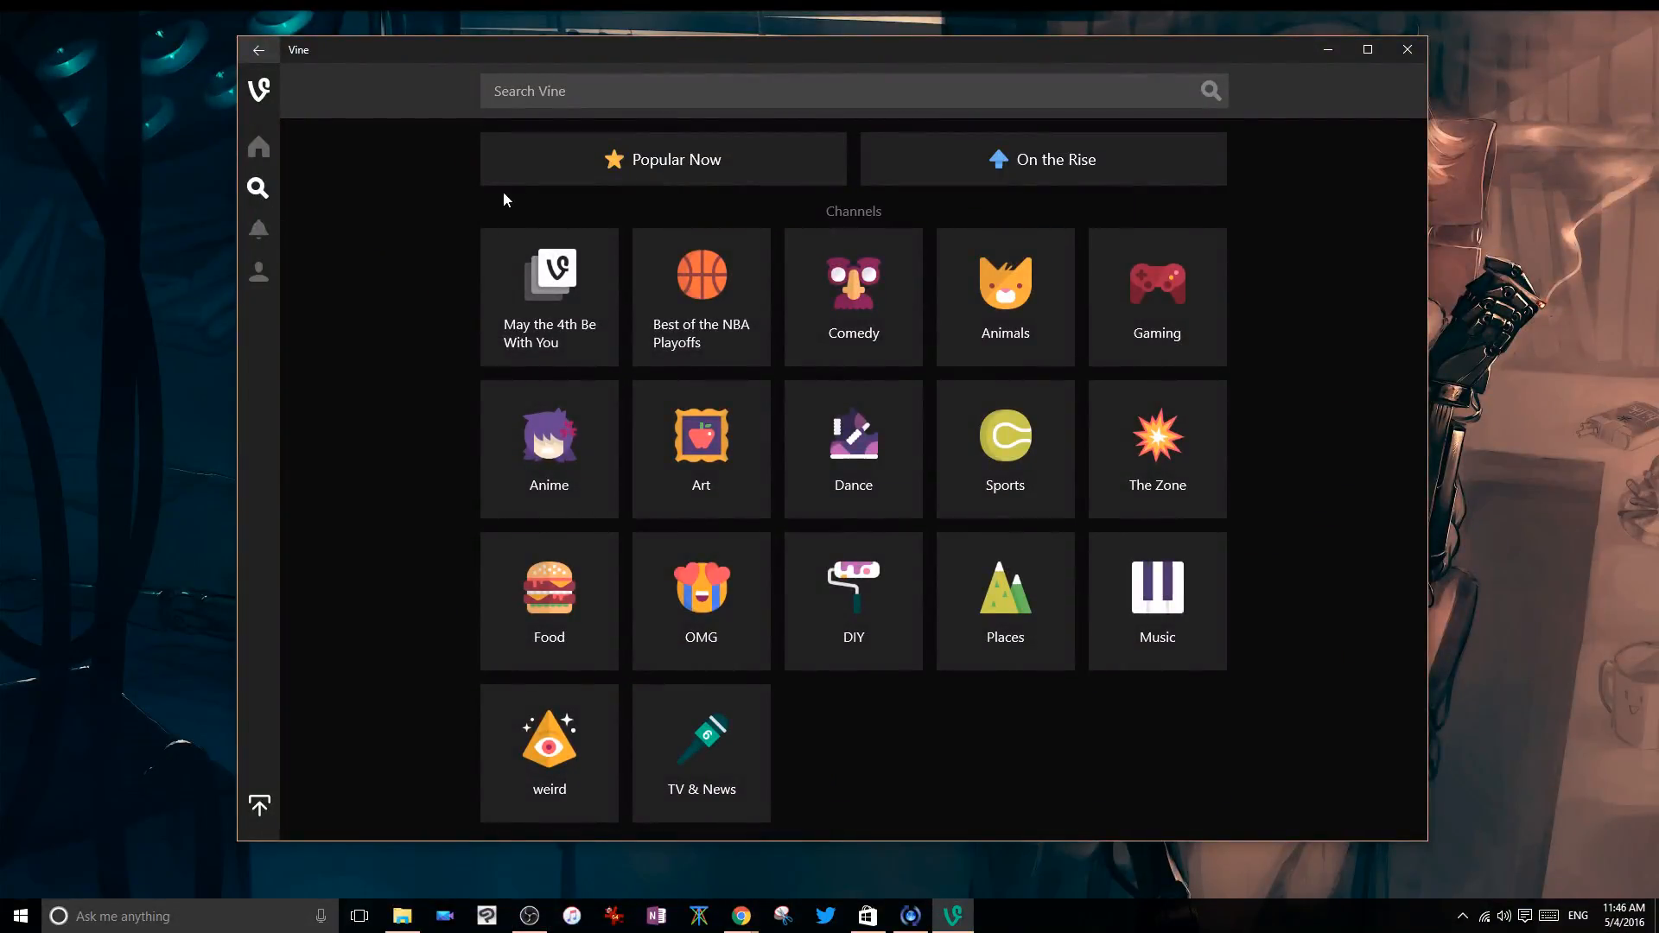
left_click(740, 90)
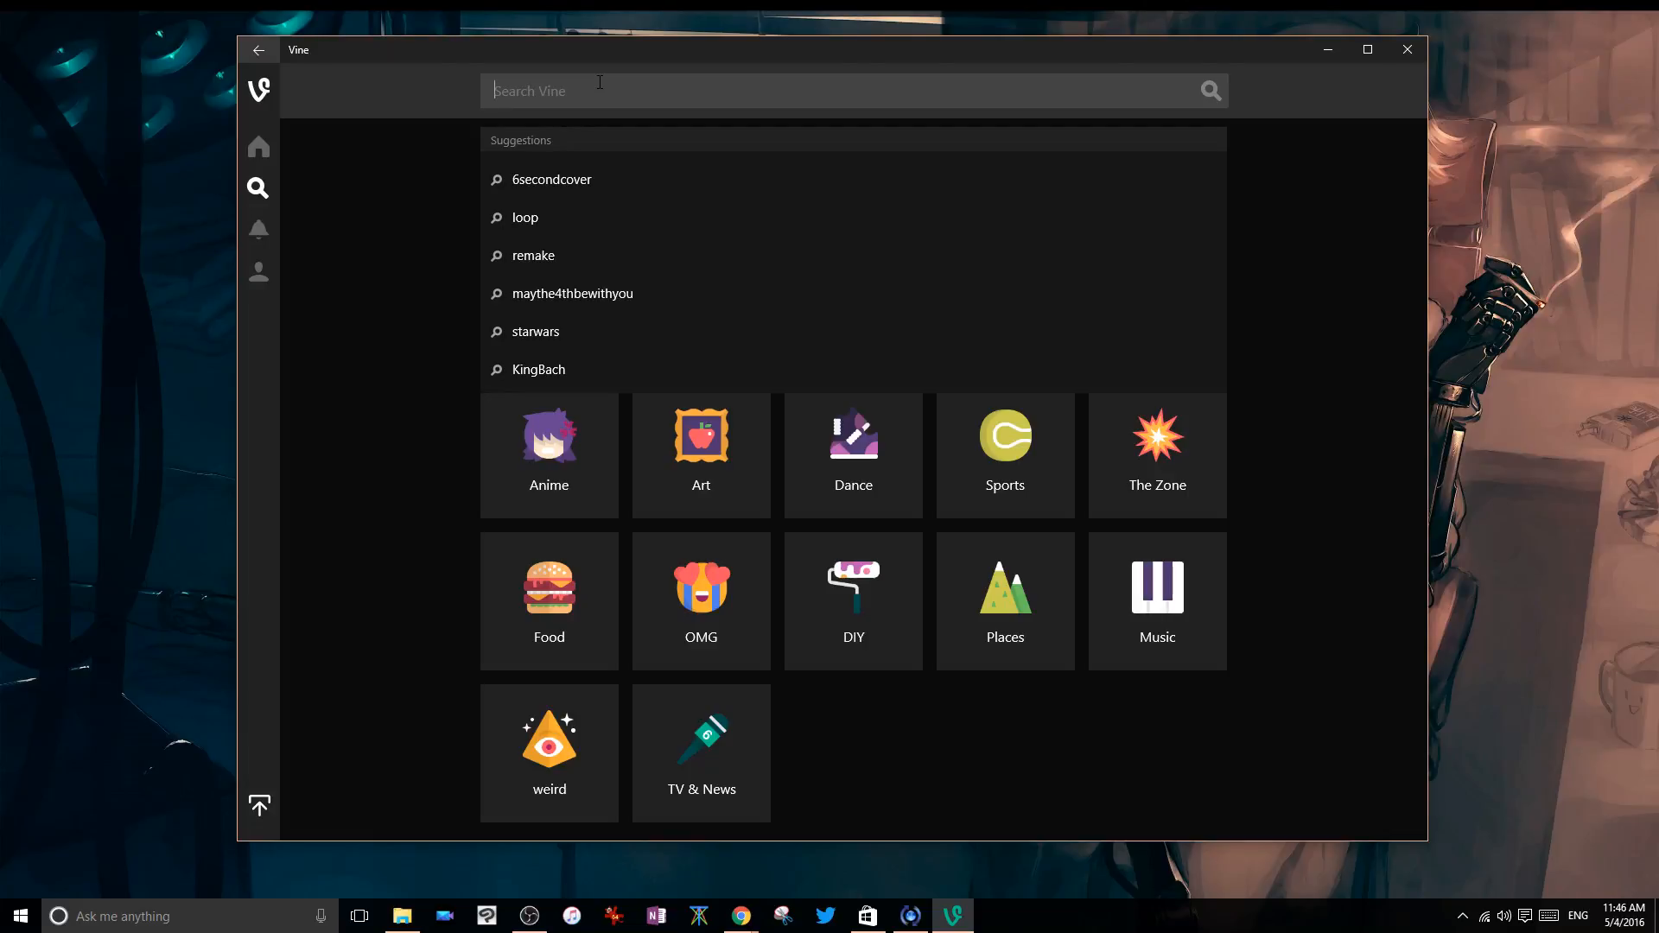
type("mic")
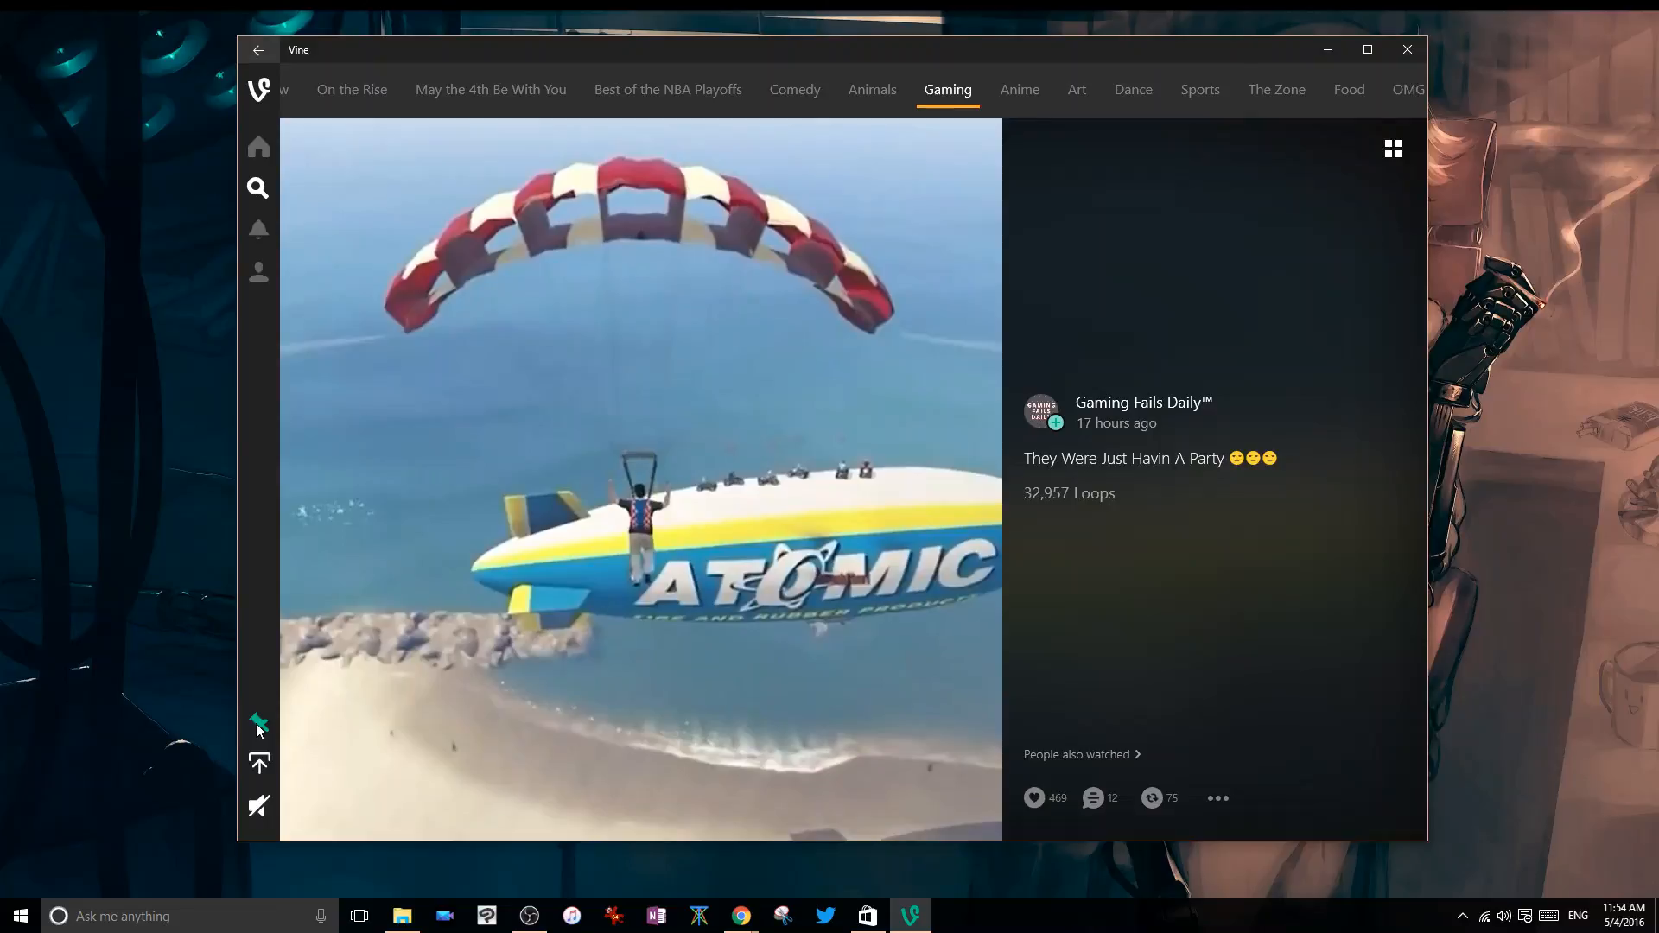
left_click(259, 724)
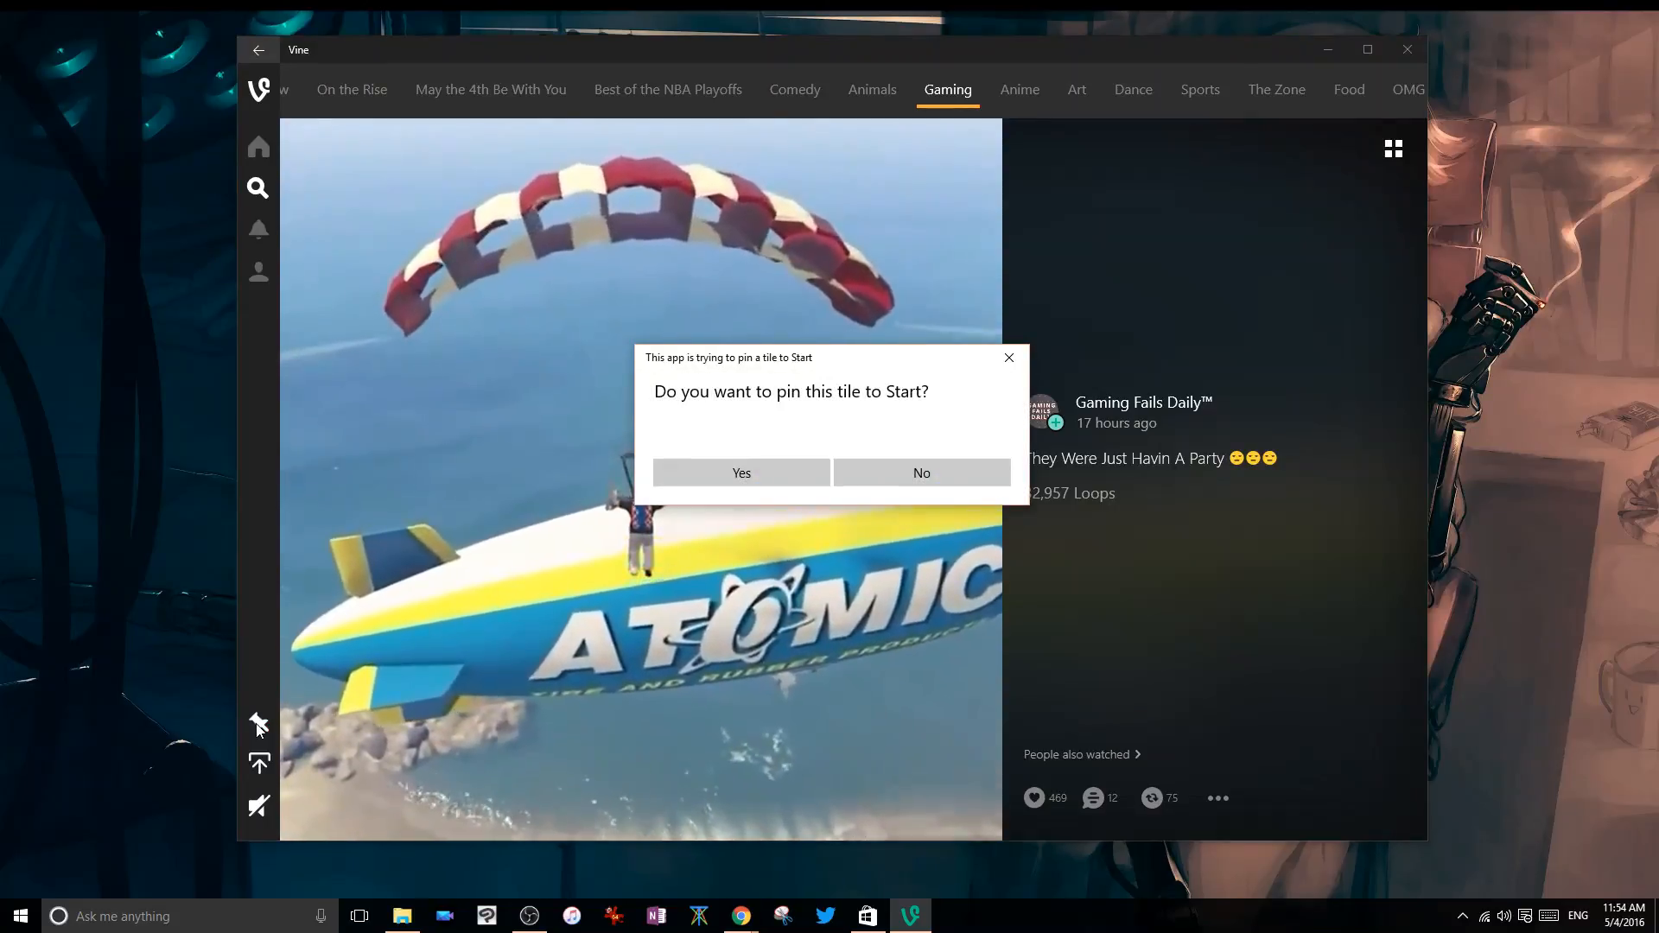
left_click(919, 472)
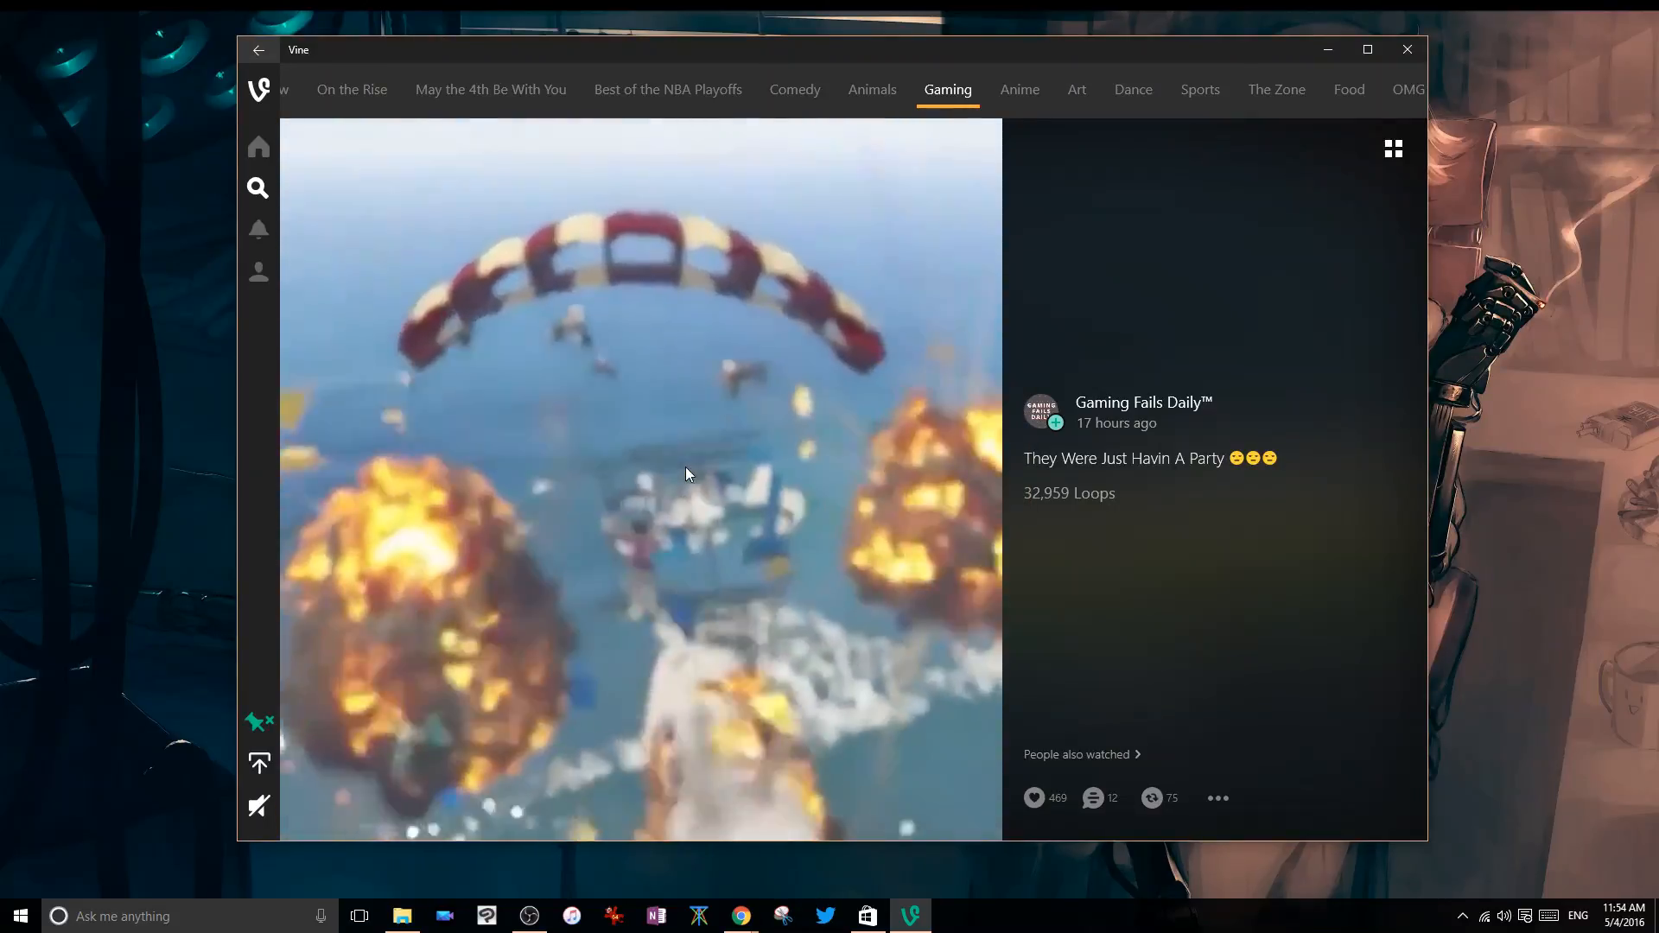